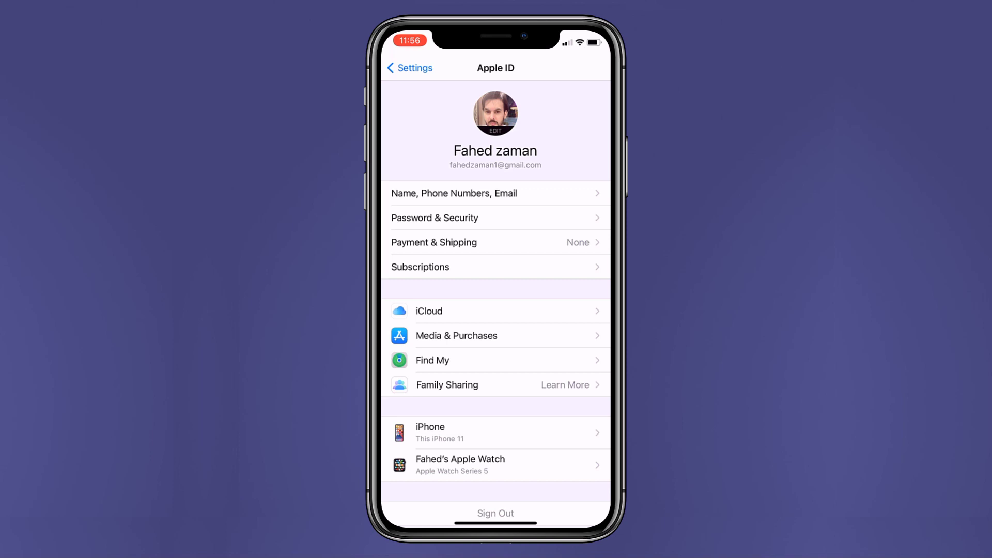
# - Show the Find My iPhone toggles under Apple ID, with Find My iPhone still on
pyautogui.click(495, 360)
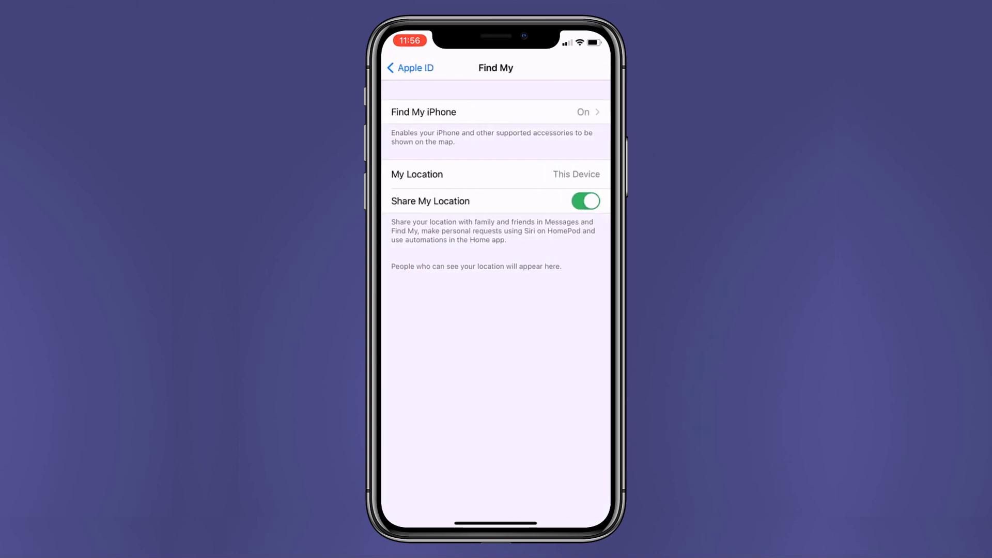
pyautogui.click(495, 112)
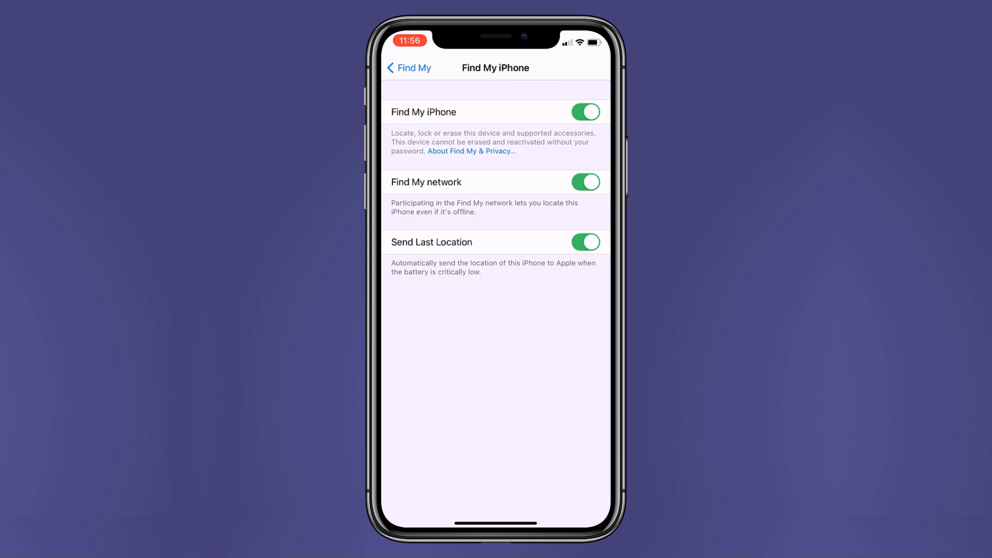
pyautogui.click(584, 112)
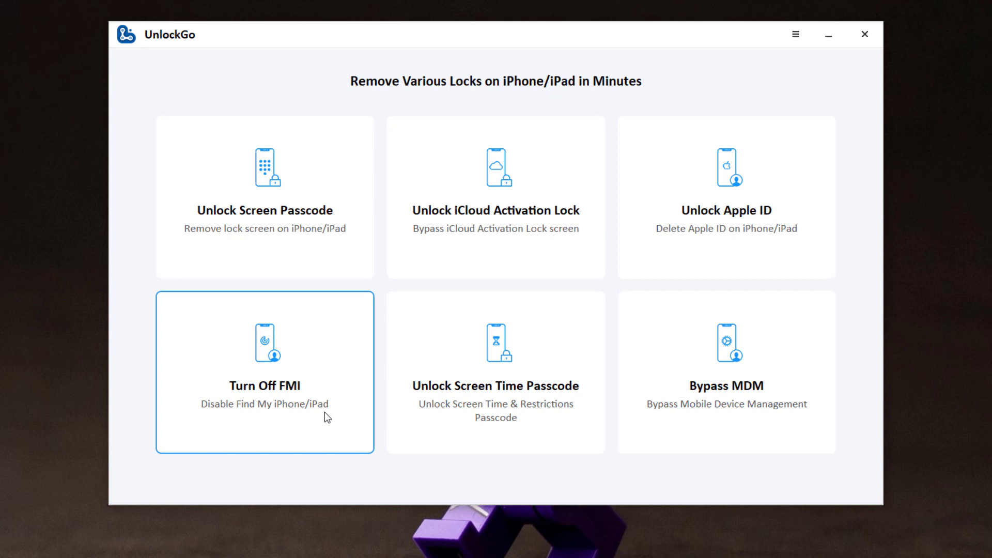
# - Choose Turn Off FMI and start the Find My removal process
pyautogui.click(264, 384)
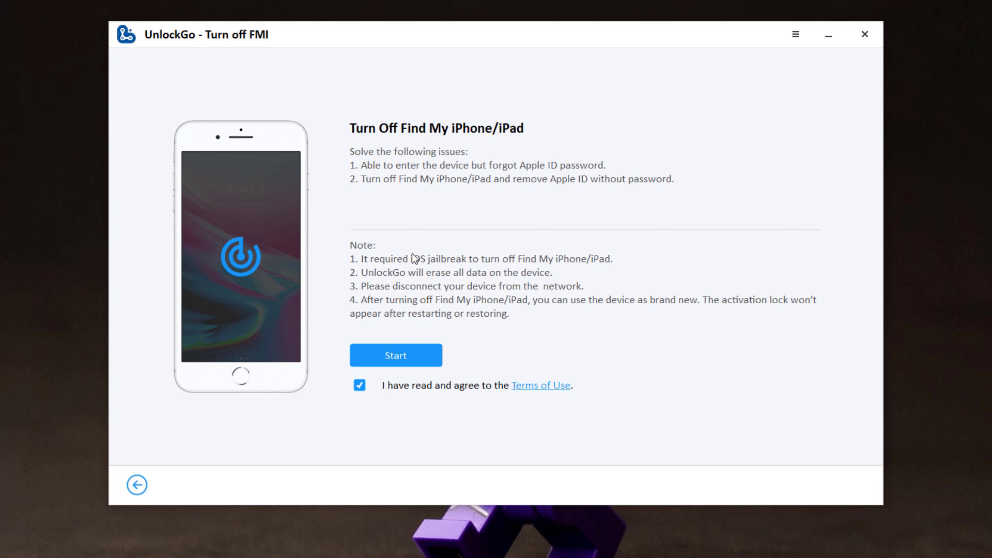
pyautogui.click(396, 355)
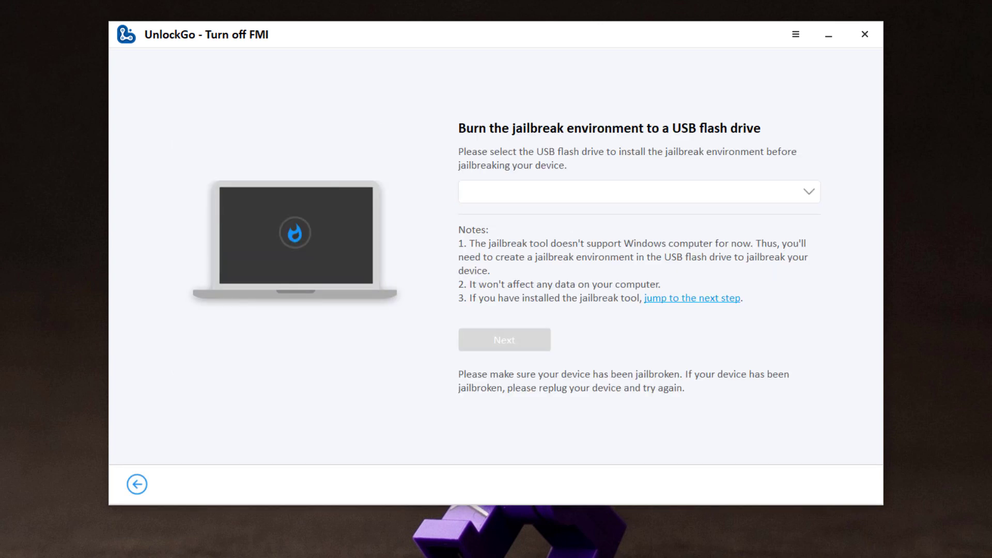
pyautogui.moveTo(833, 202)
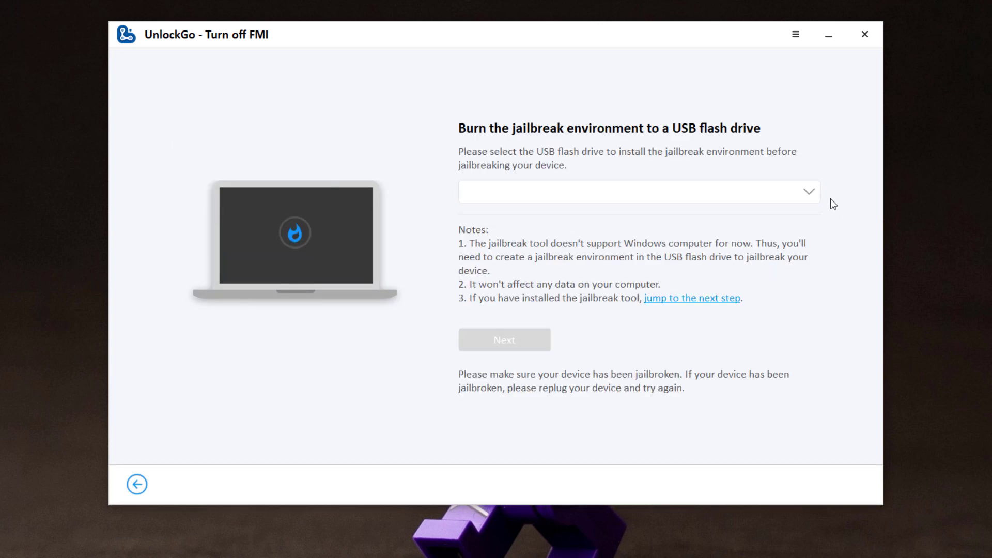
pyautogui.moveTo(823, 197)
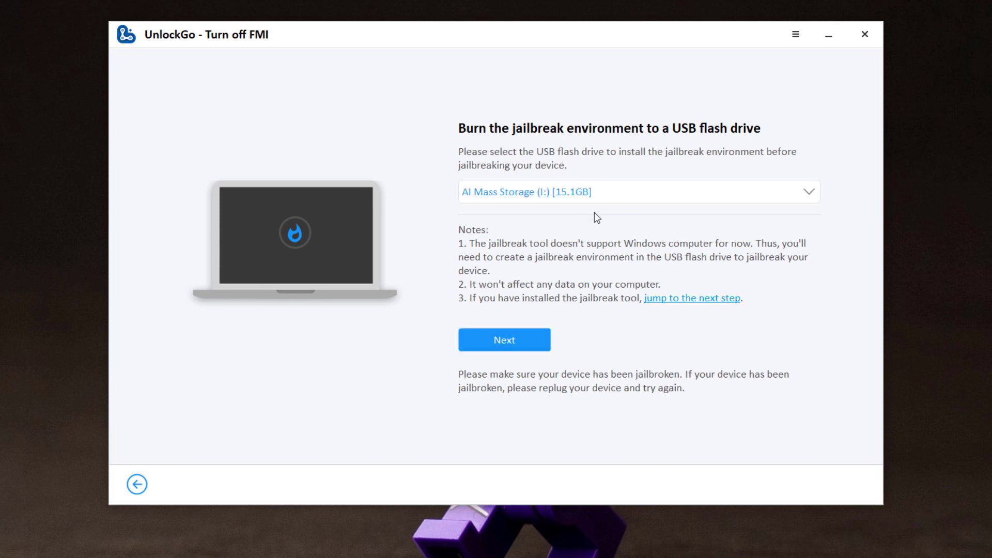
# - Proceed with the chosen USB drive and agree to erase it for the jailbreak environment
pyautogui.click(505, 339)
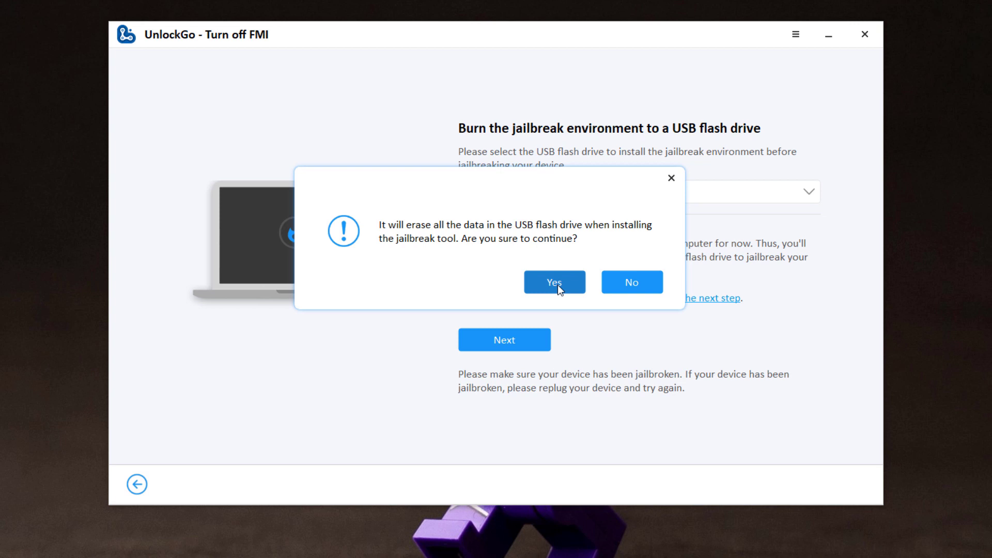
pyautogui.click(553, 281)
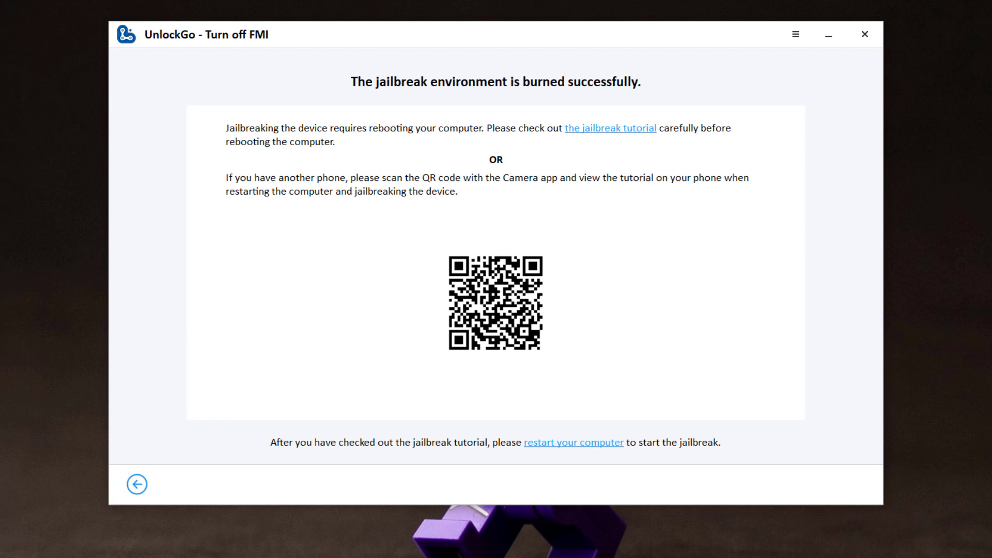
pyautogui.moveTo(612, 149)
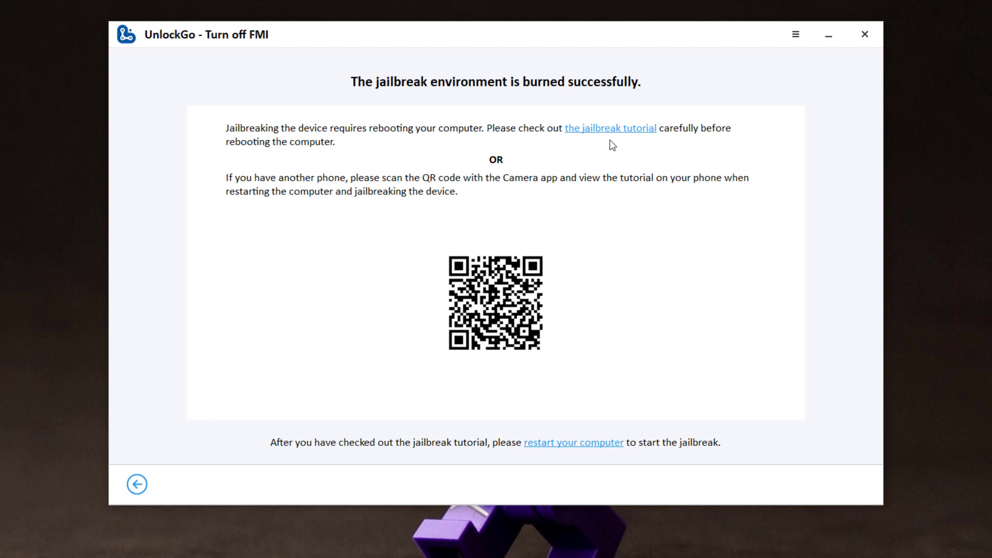
pyautogui.moveTo(502, 312)
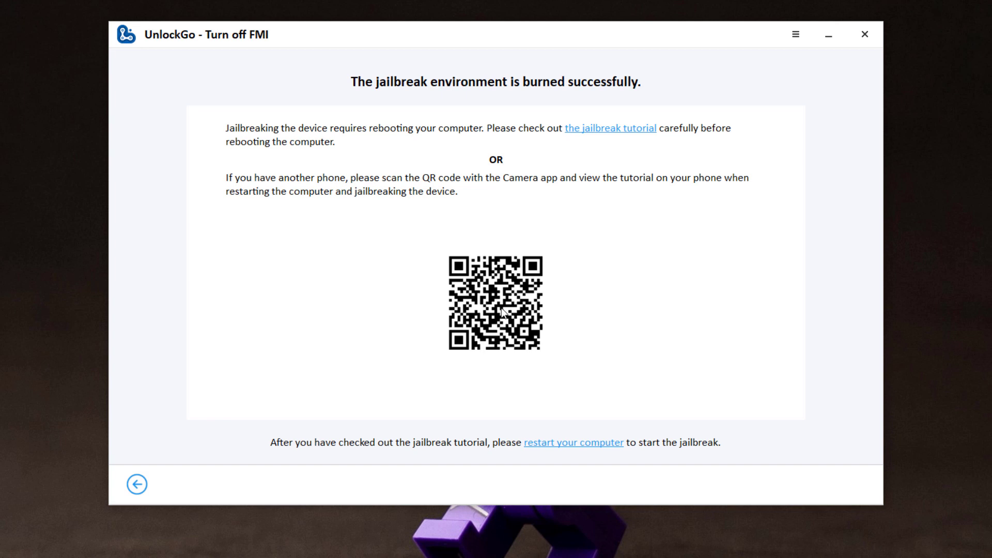
pyautogui.moveTo(504, 369)
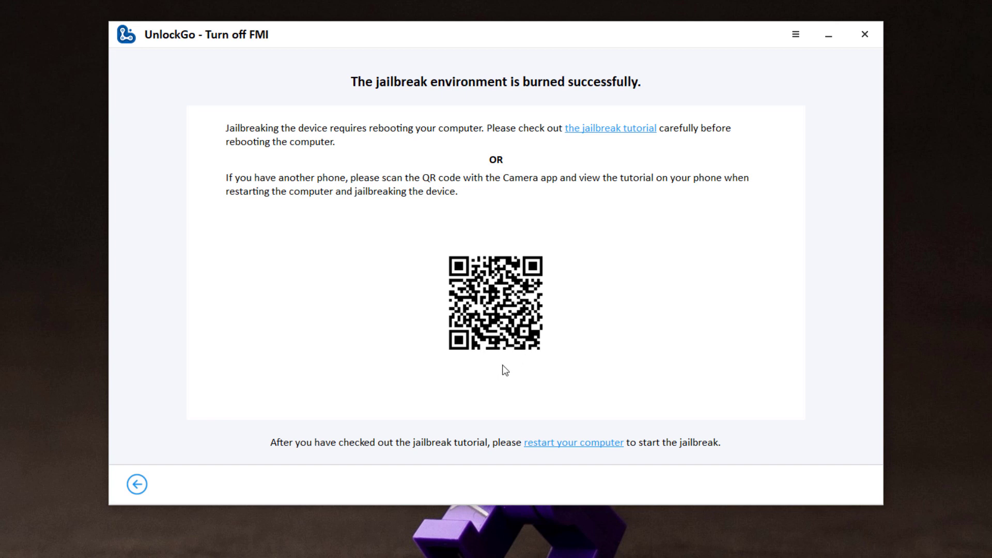
pyautogui.moveTo(597, 450)
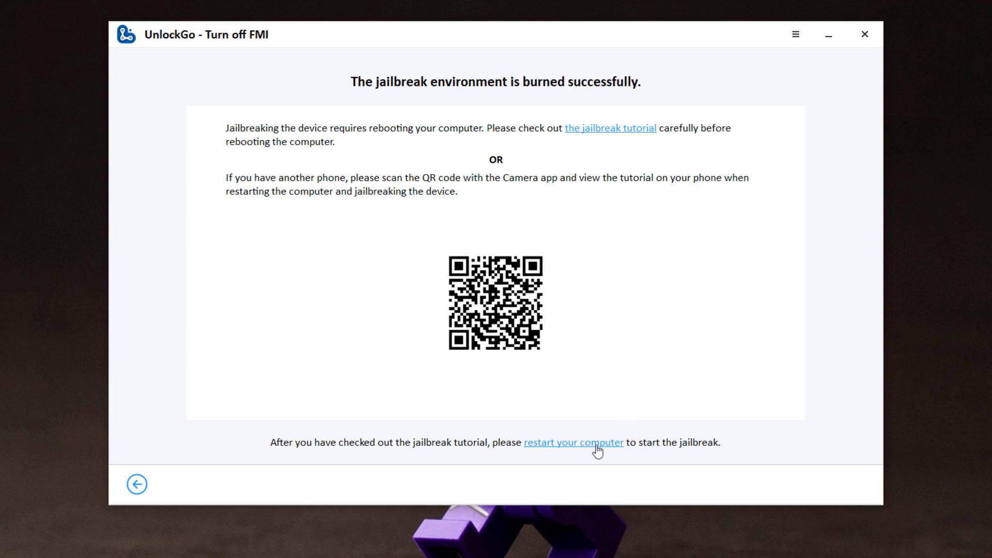
# - Restart the computer from the success screen to begin the jailbreak
pyautogui.click(577, 442)
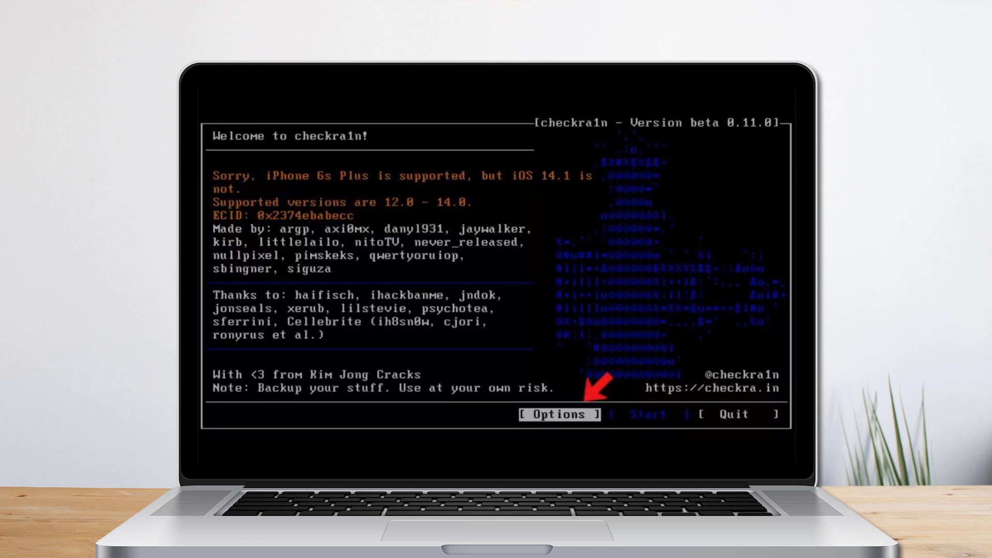
# - Allow untested iOS/iPadOS/tvOS versions in checkra1n options and return to the welcome screen
pyautogui.click(558, 415)
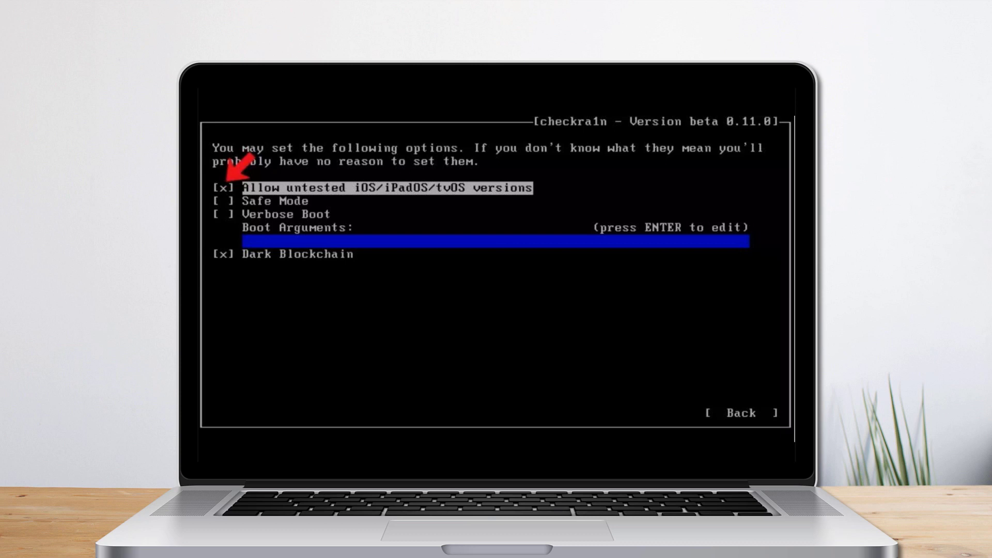
pyautogui.click(742, 416)
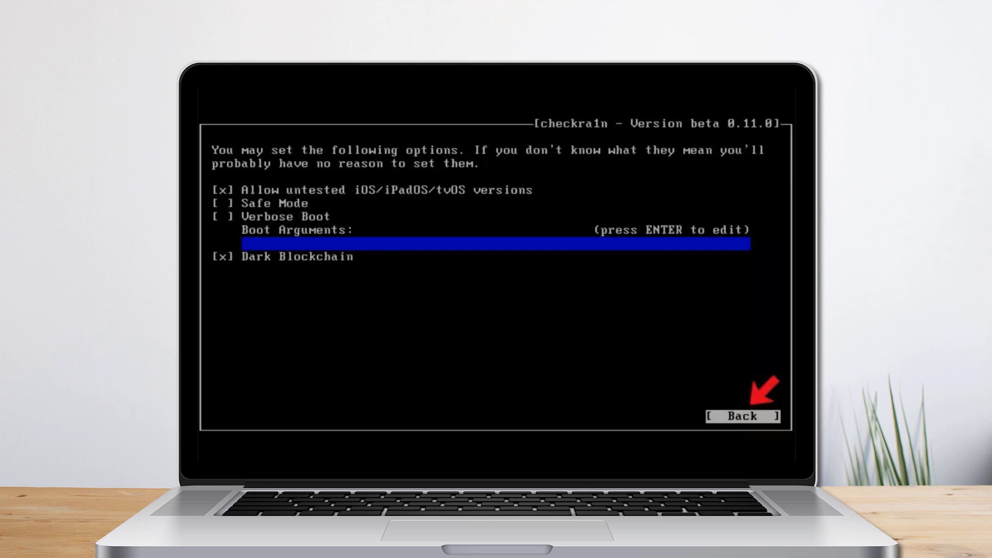
pyautogui.click(744, 416)
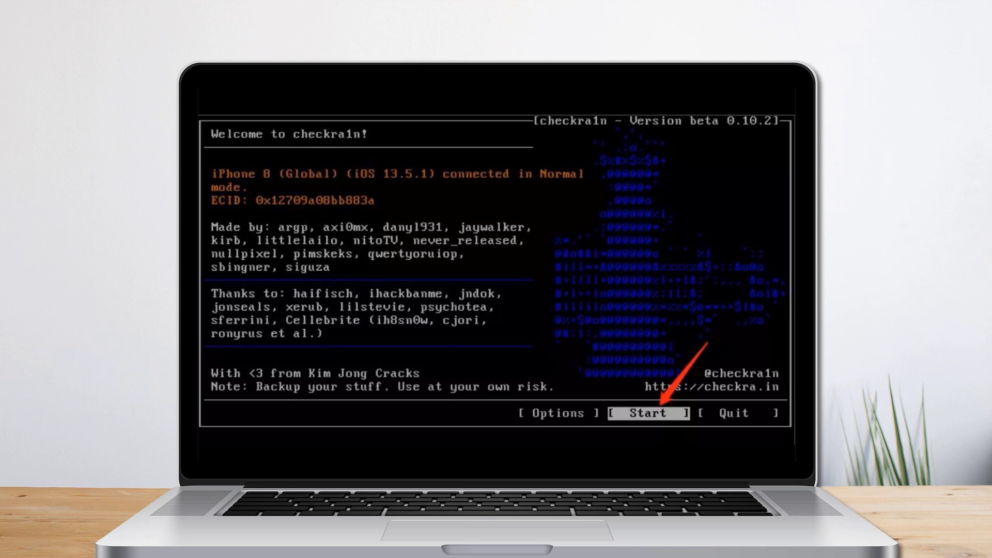
# - Start the checkra1n jailbreak, enter recovery mode and begin the DFU button sequence
pyautogui.click(649, 413)
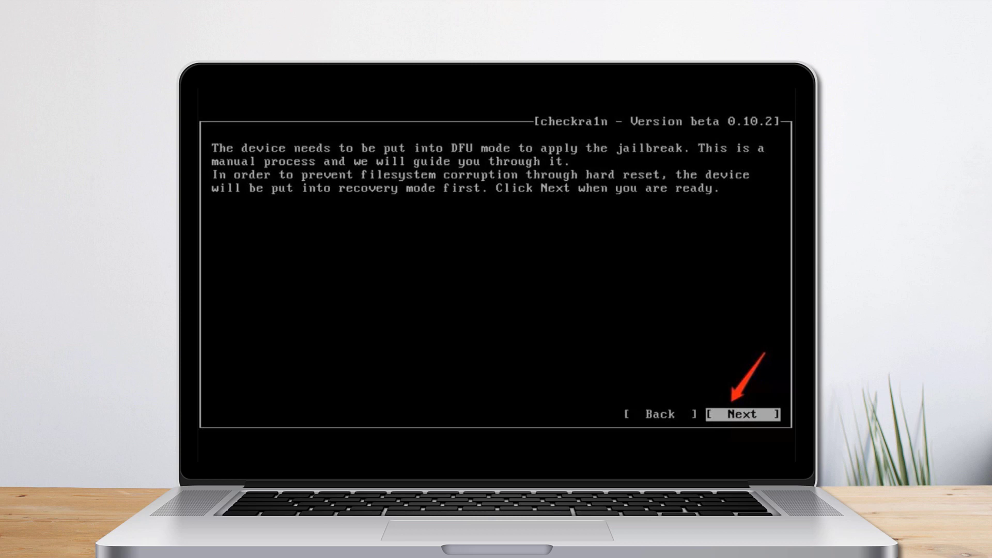
pyautogui.click(744, 413)
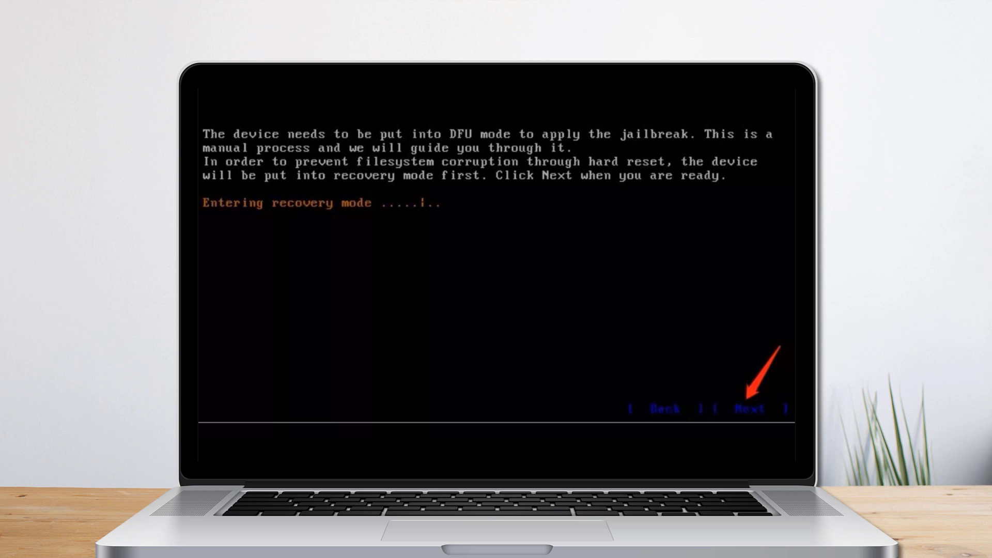
pyautogui.click(748, 407)
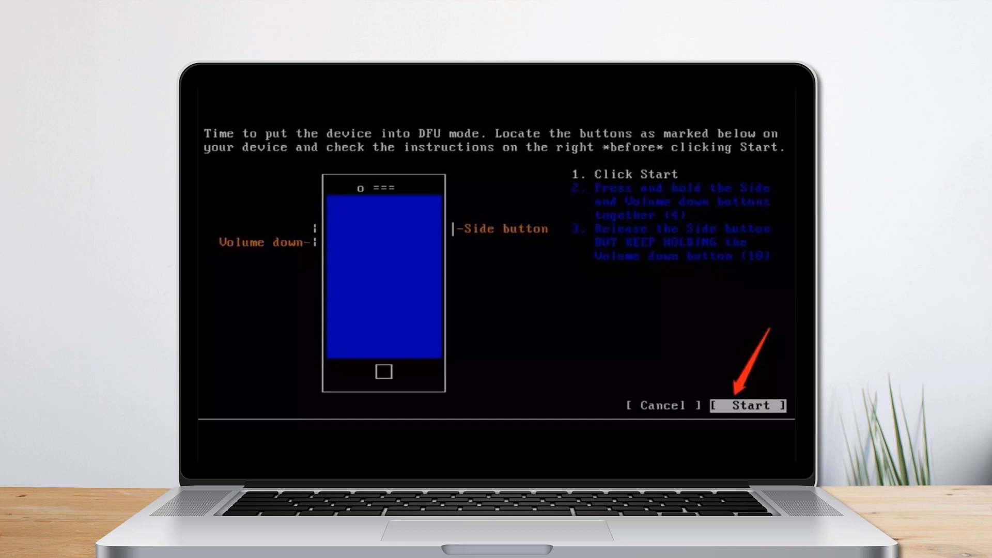
pyautogui.click(748, 405)
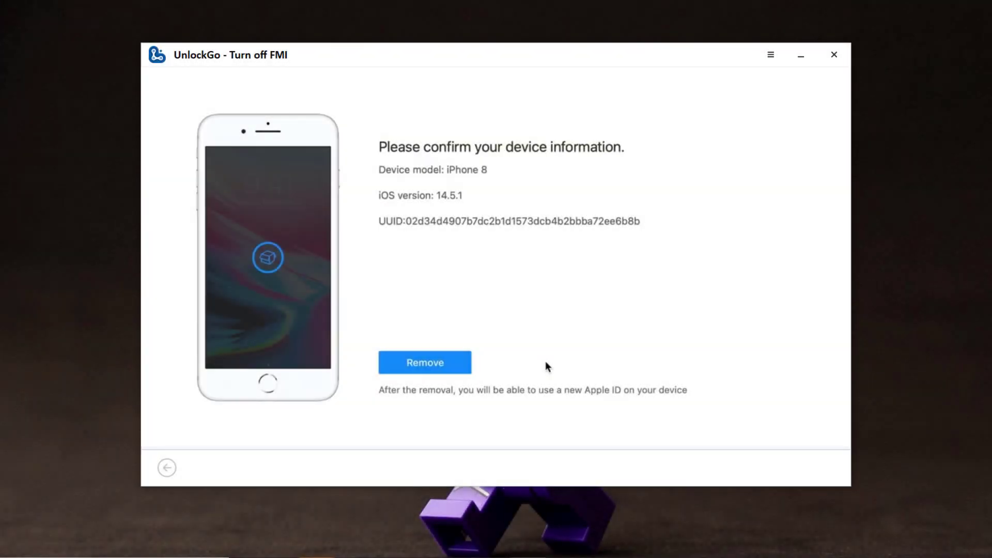
# - Remove Find My from the confirmed iPhone 8 on the device information screen
pyautogui.click(424, 363)
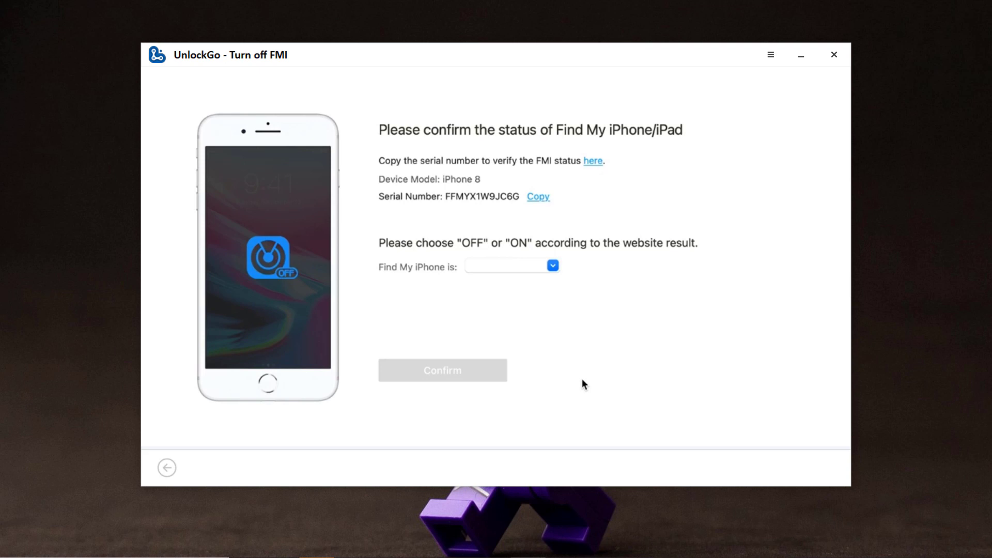
pyautogui.moveTo(590, 168)
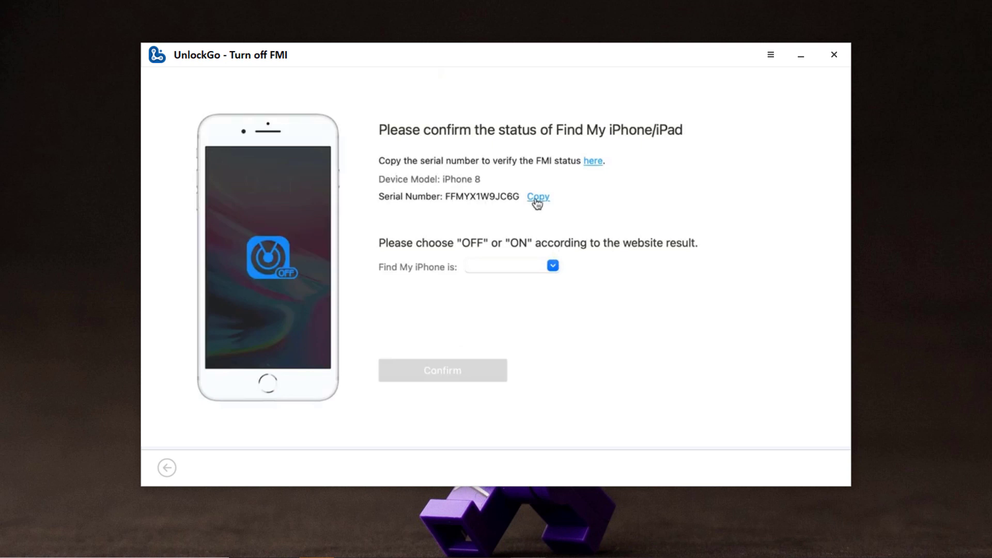
# - Copy the serial number, mark Find My iPhone as OFF and confirm
pyautogui.click(537, 196)
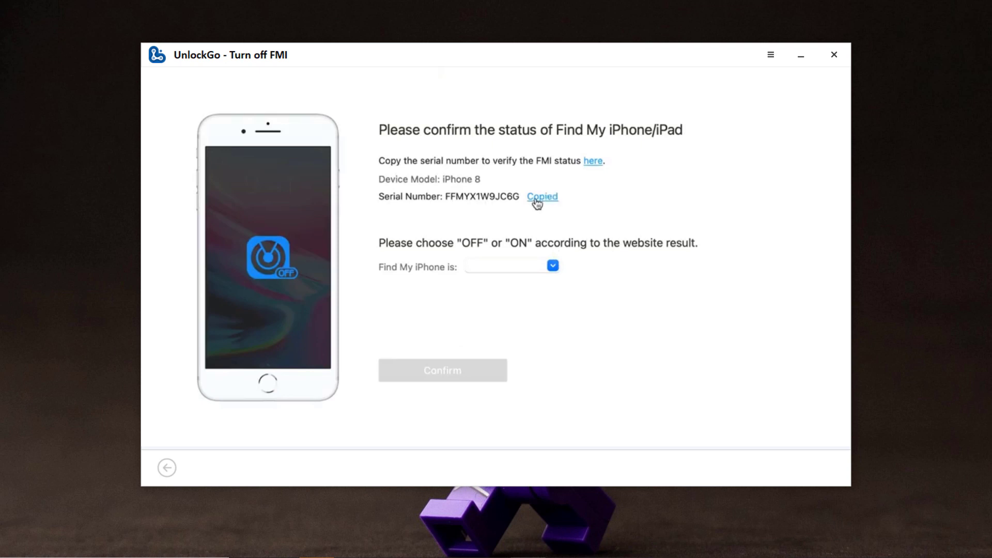
pyautogui.moveTo(508, 348)
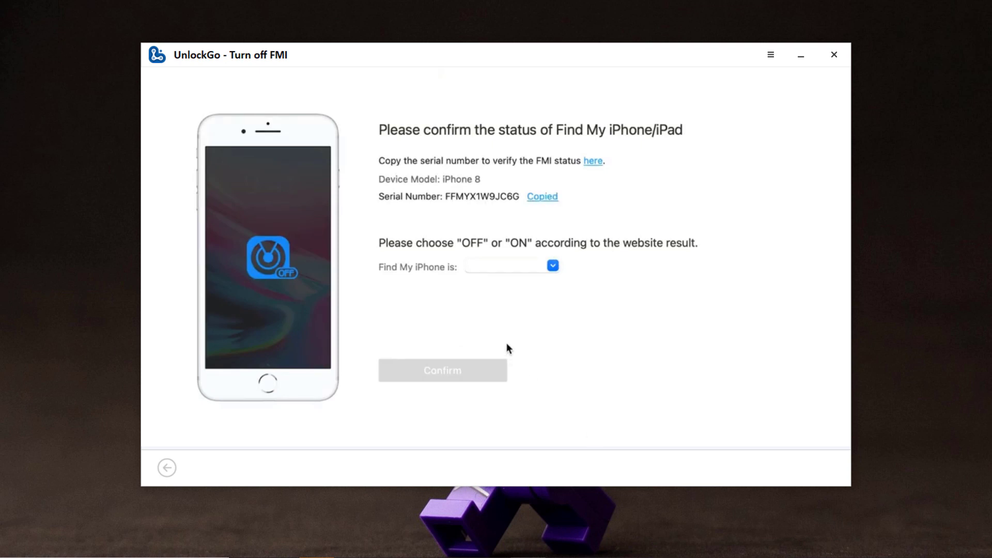
pyautogui.click(552, 265)
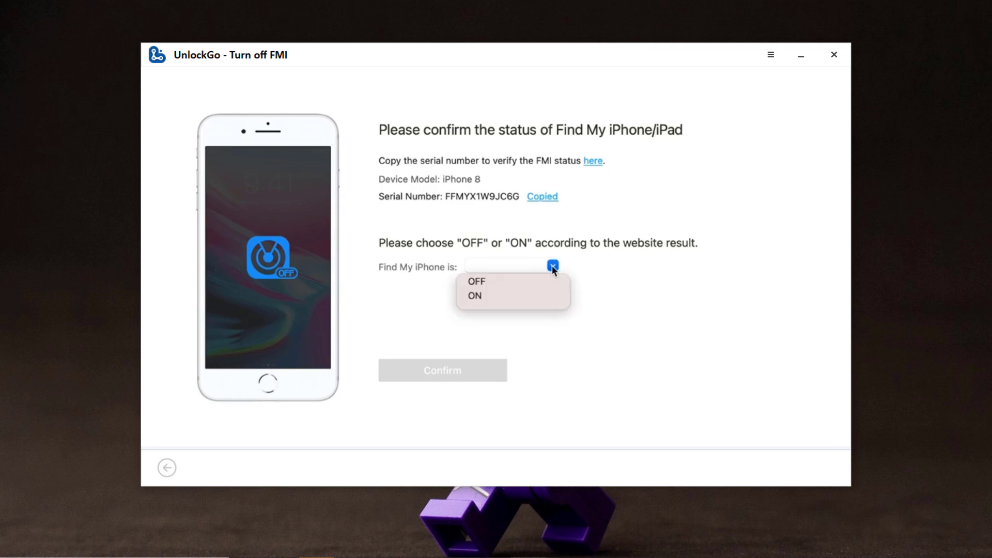
pyautogui.click(476, 281)
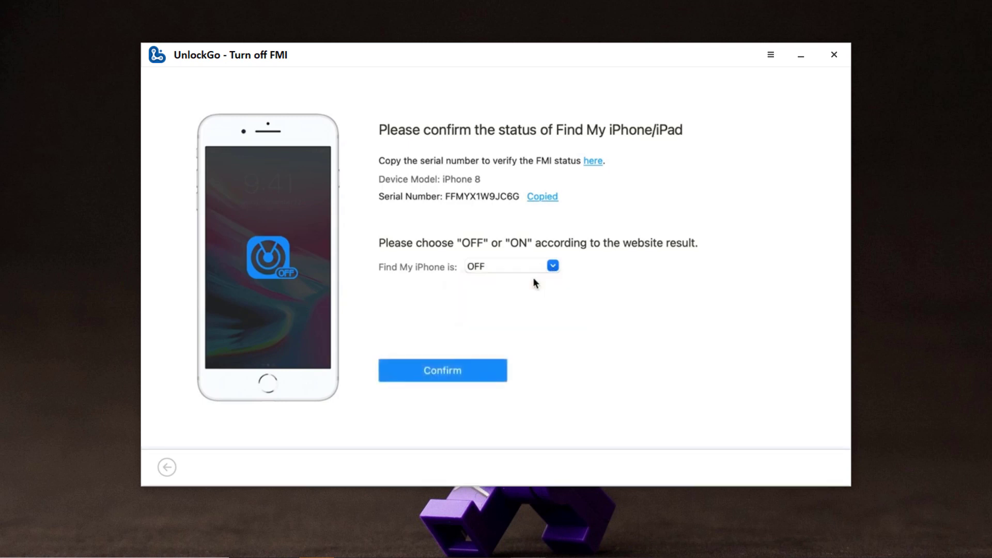
pyautogui.click(442, 370)
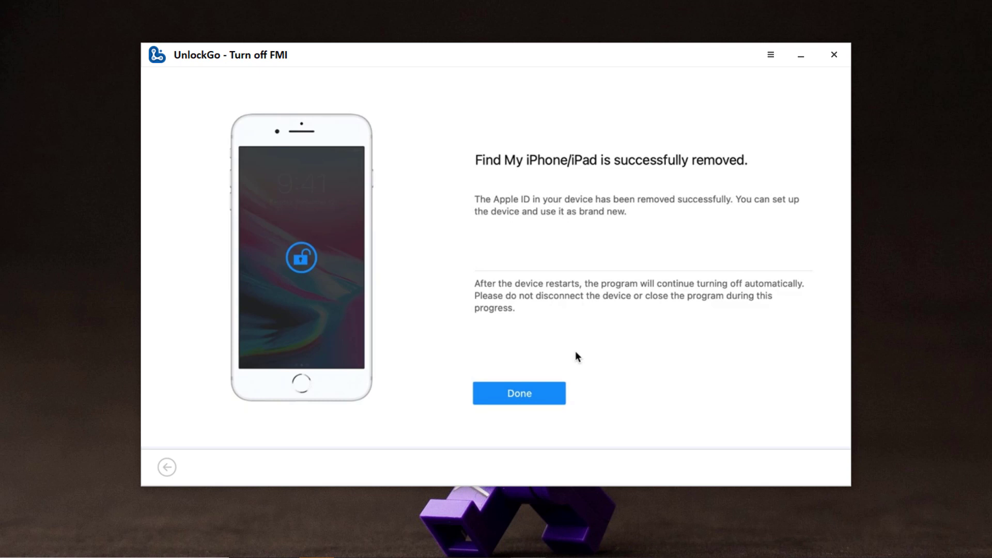
# - Finish with Done on the Find My successfully removed screen
pyautogui.click(519, 392)
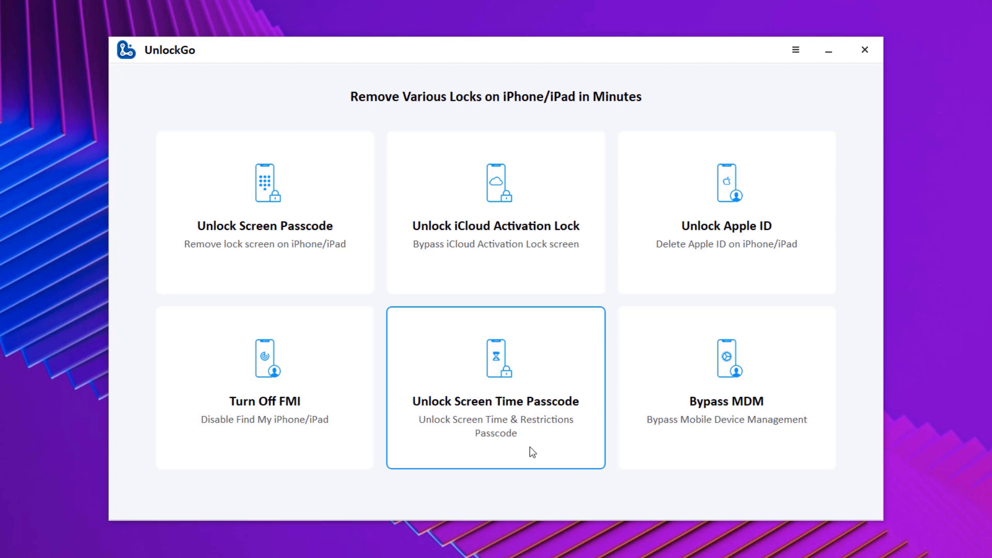
# - Unlock the Screen Time passcode with Unlock Now, acknowledge setup instructions and finish
pyautogui.click(496, 401)
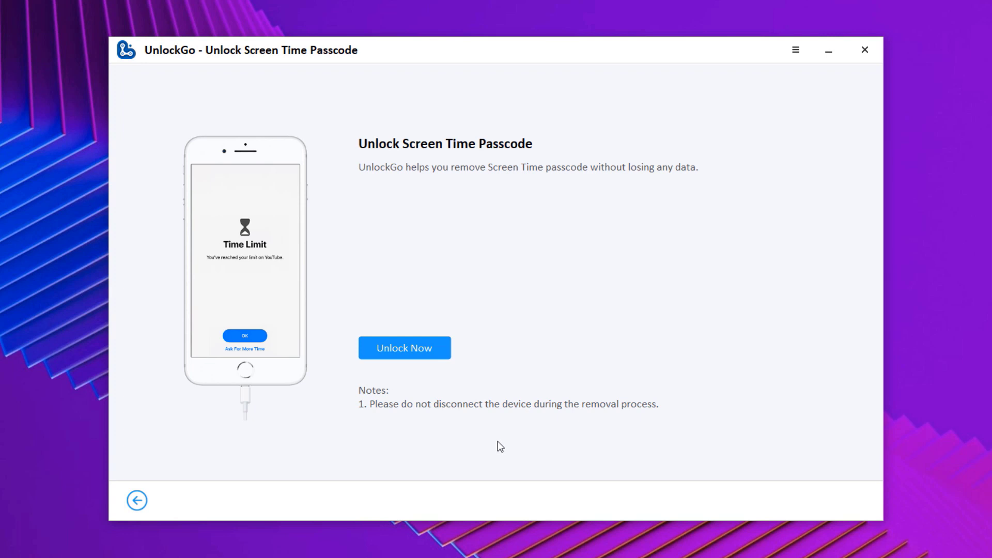
pyautogui.moveTo(450, 191)
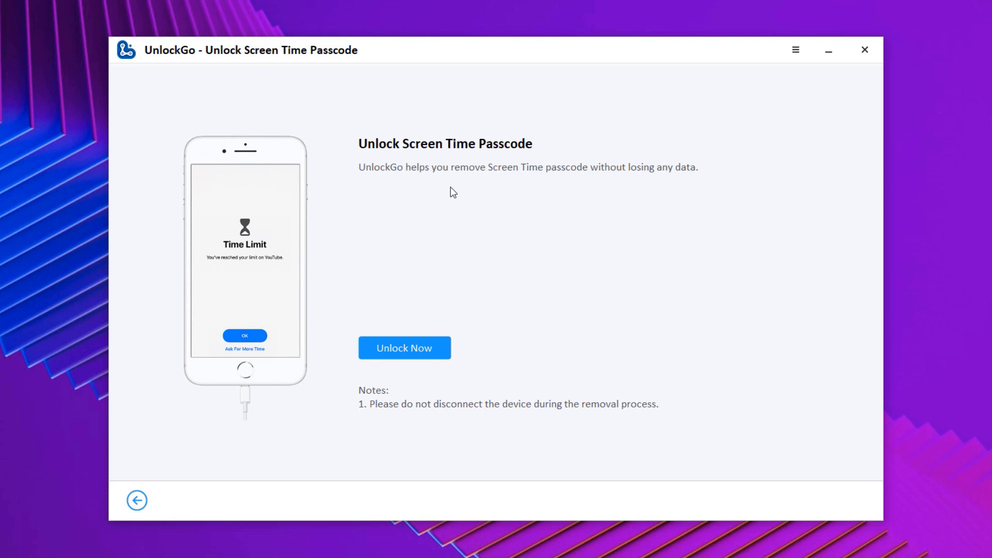
pyautogui.click(404, 347)
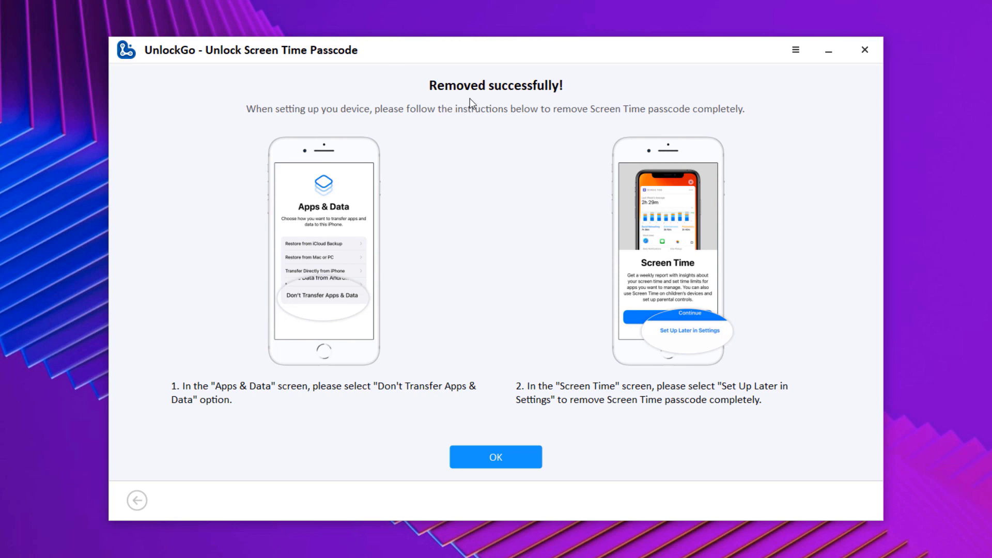
pyautogui.click(496, 457)
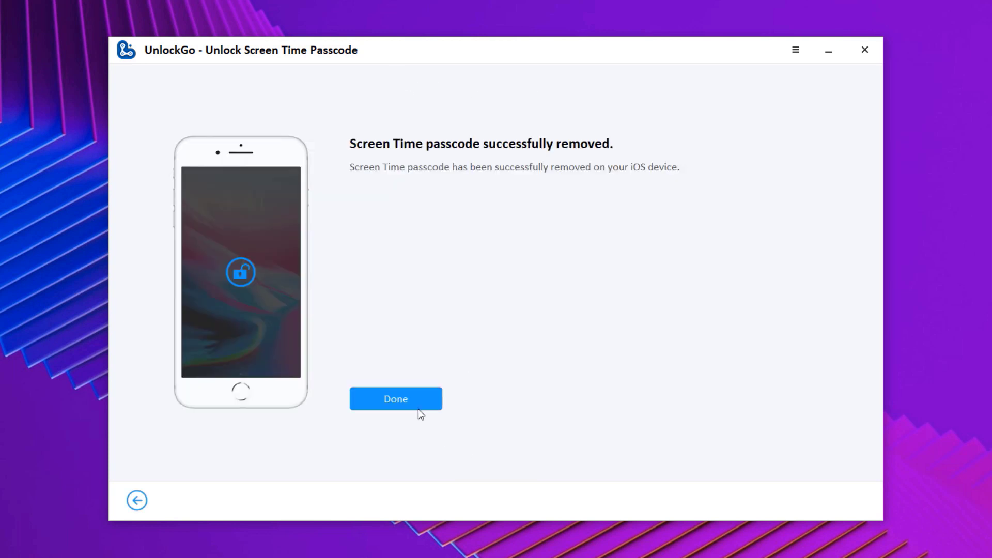
pyautogui.click(396, 398)
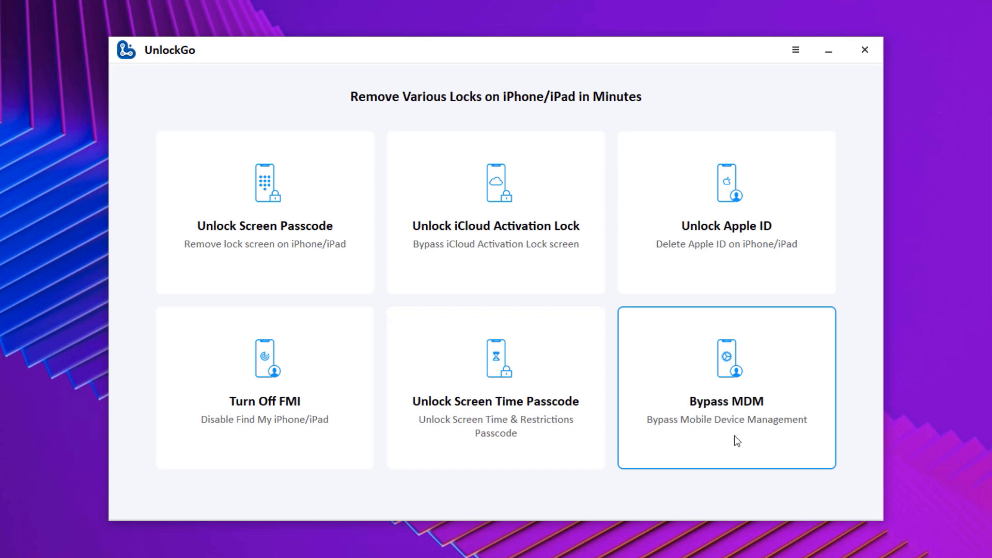
# - Bypass the Mobile Device Management lock on the iPhone with Unlock Now
pyautogui.click(729, 392)
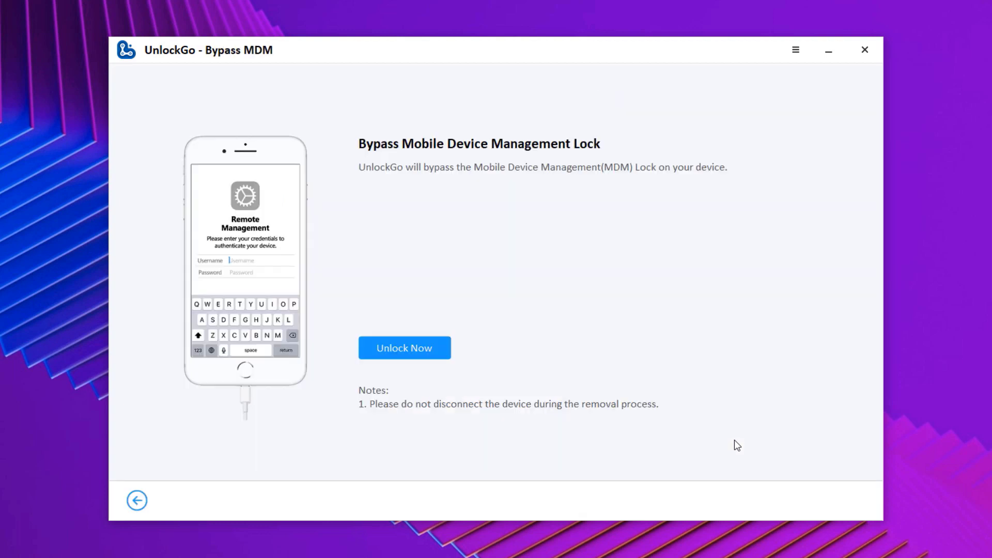
pyautogui.moveTo(547, 203)
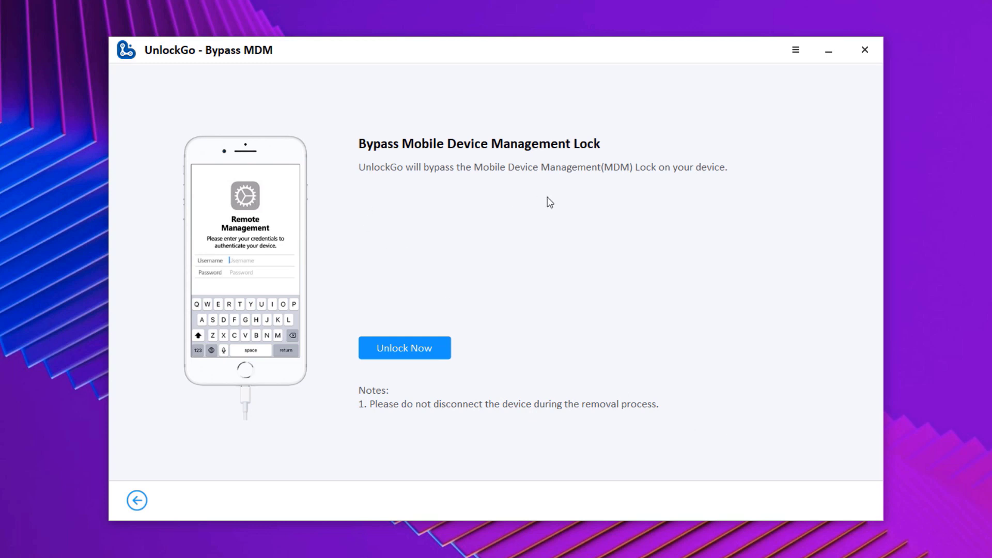
pyautogui.click(404, 347)
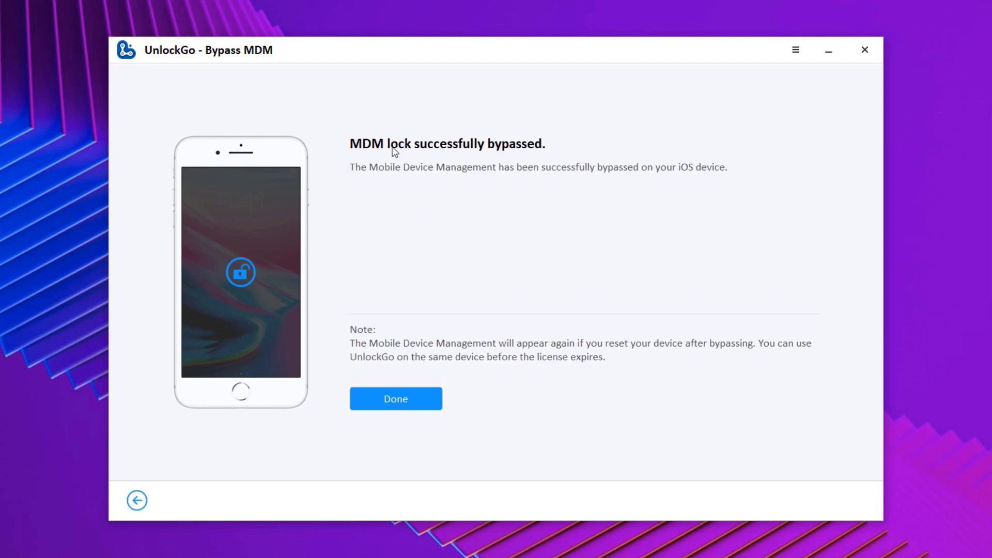
pyautogui.moveTo(487, 184)
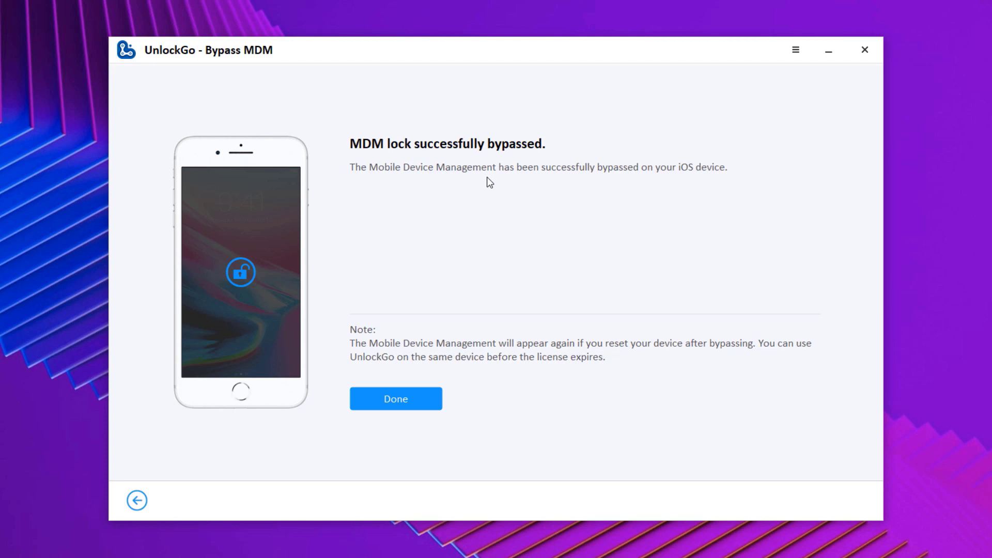
pyautogui.moveTo(497, 184)
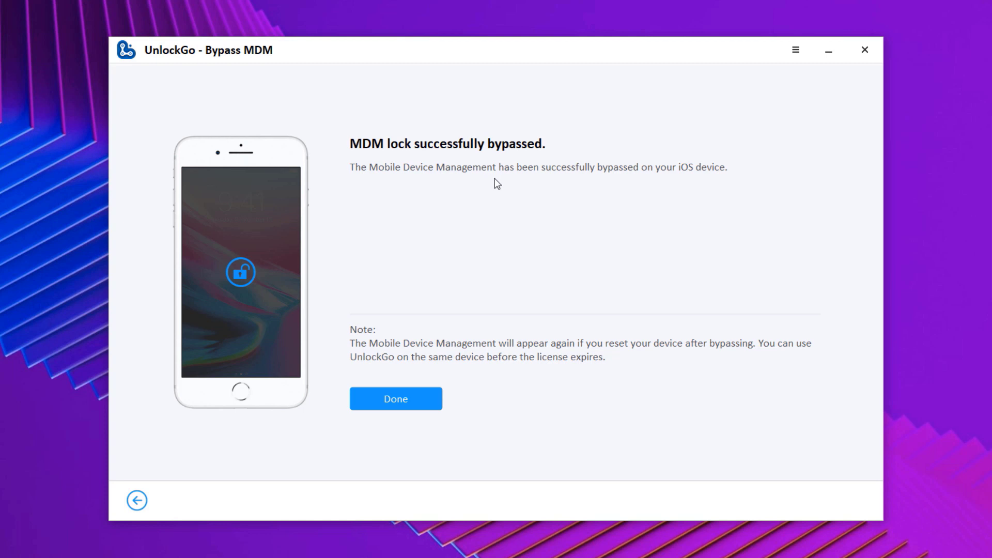
pyautogui.moveTo(480, 184)
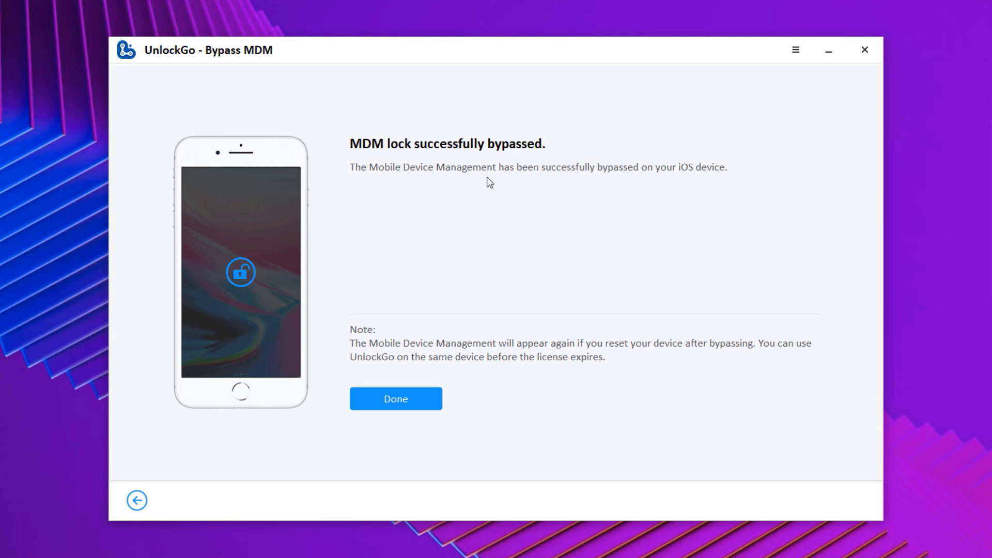
pyautogui.moveTo(496, 184)
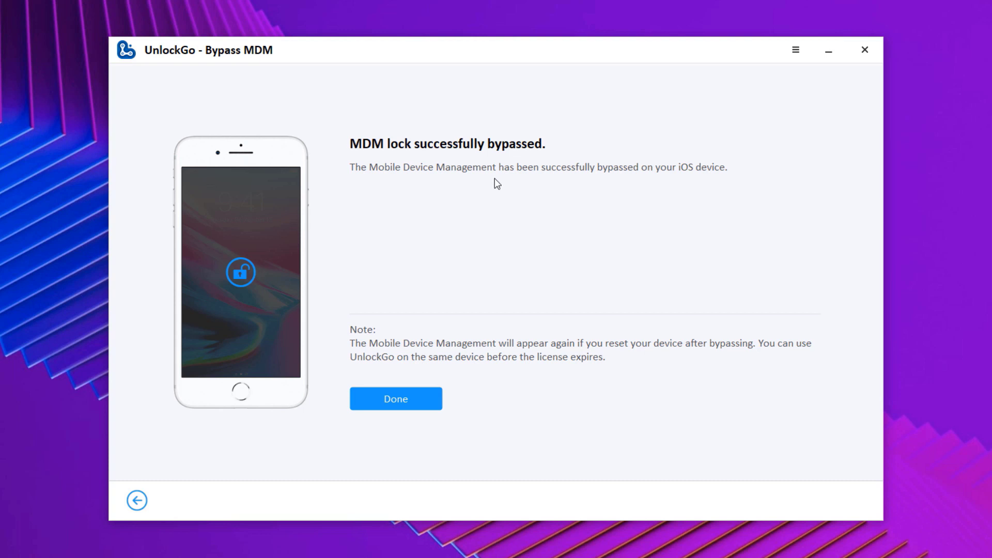
pyautogui.moveTo(488, 181)
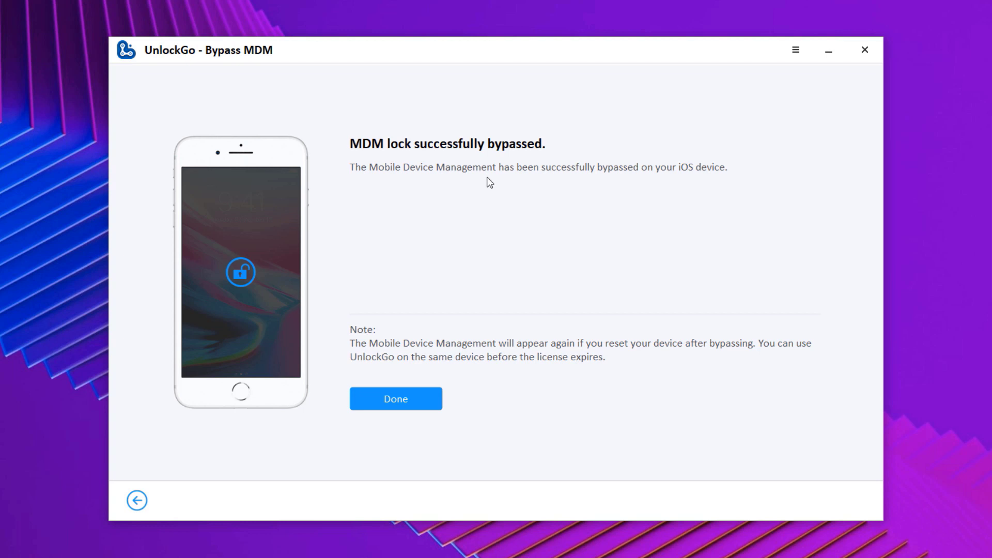
pyautogui.moveTo(497, 184)
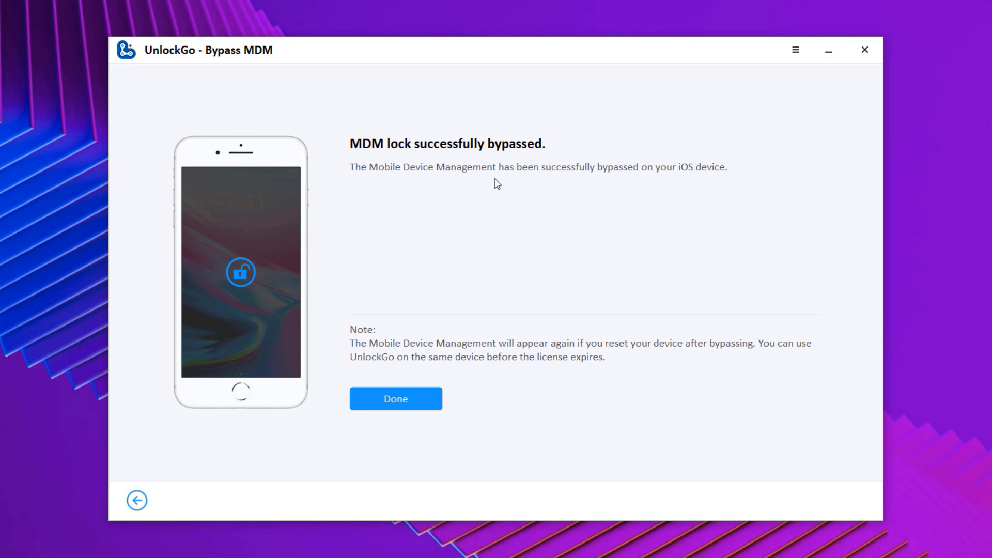